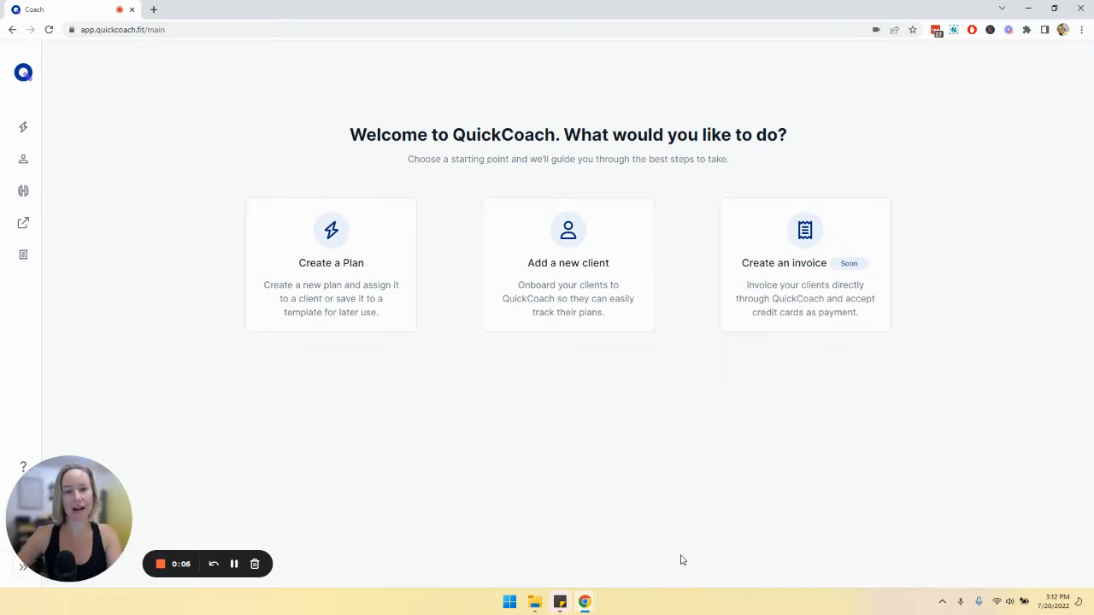
mouse_move(675, 561)
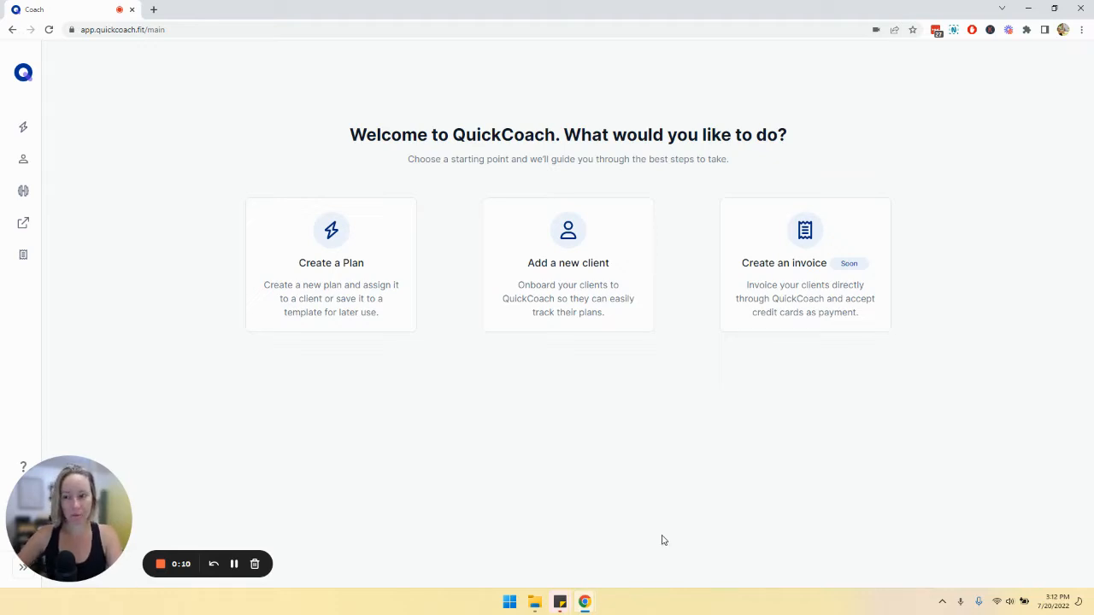
Show the Clients list with each client's status, pending plans and last activity.
click(24, 163)
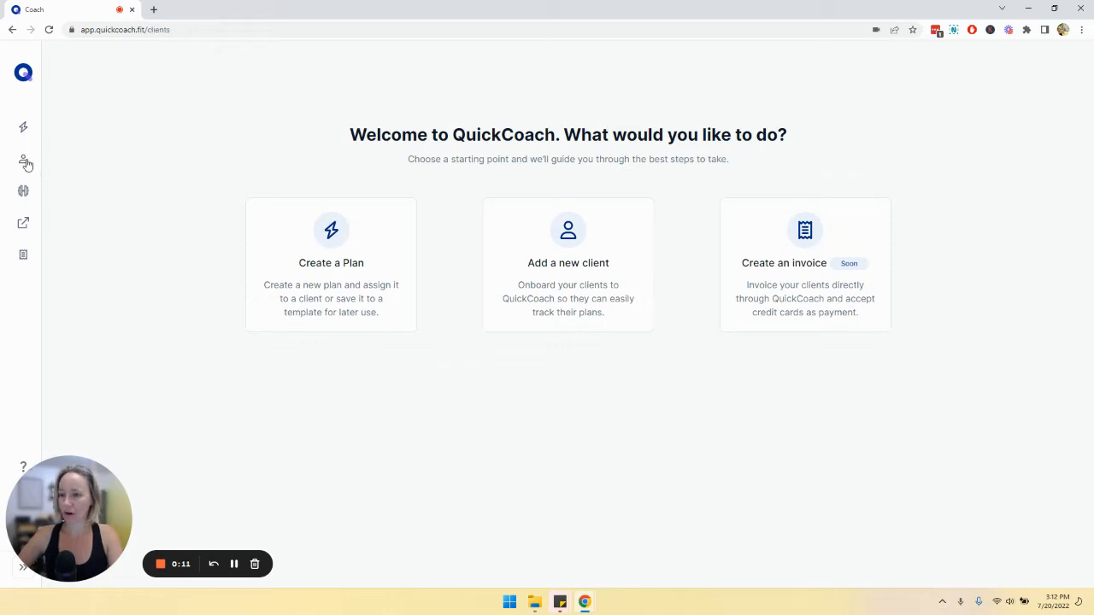
click(24, 159)
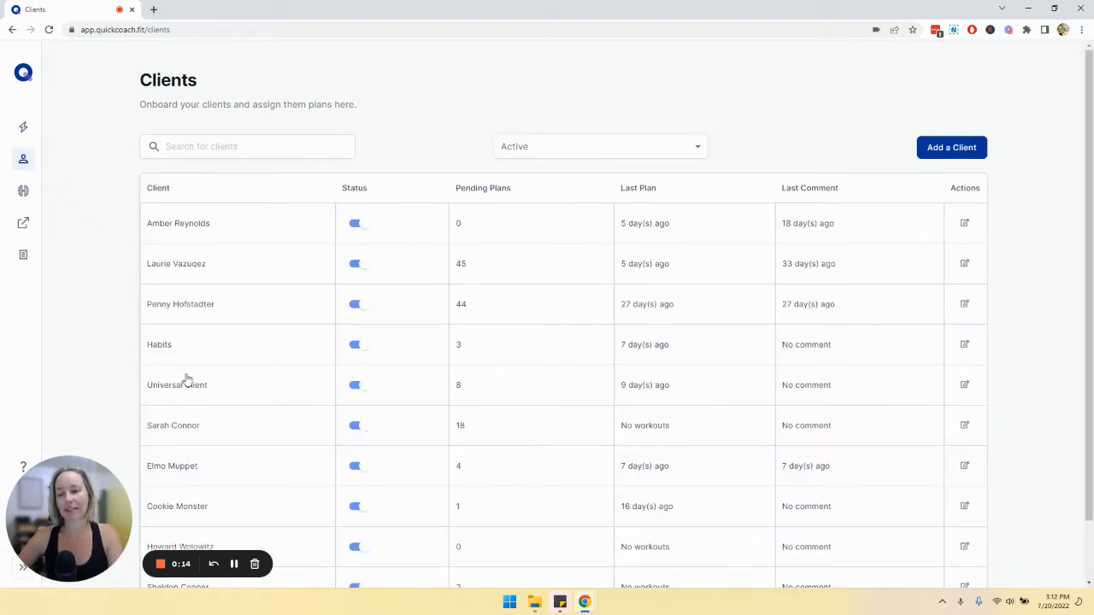
mouse_move(181, 274)
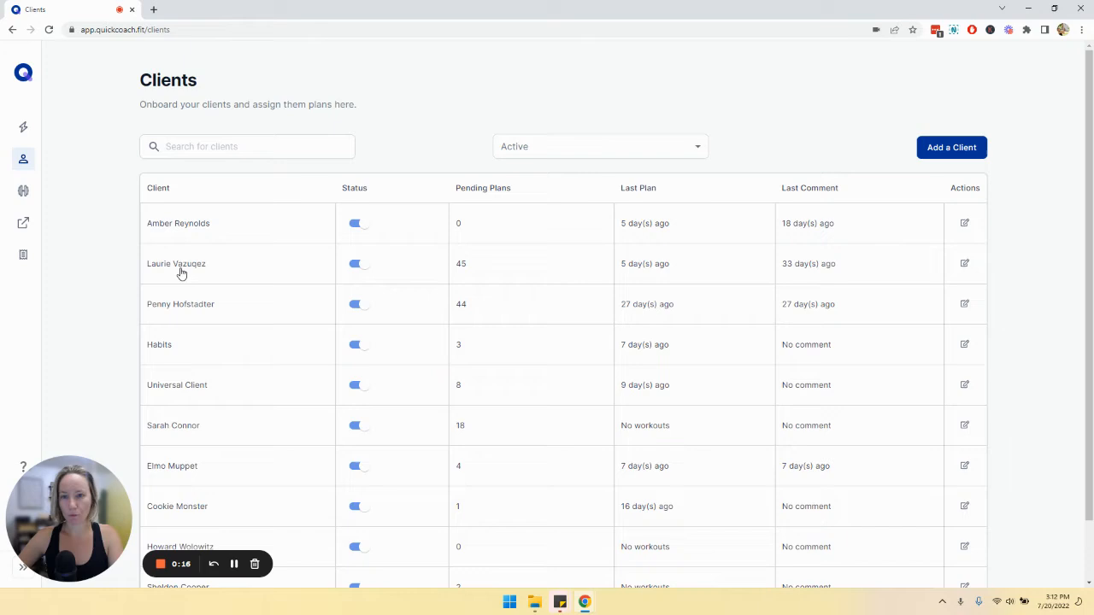
View the second client's Edit Client page with plan counts: 3 drafts, 45 upcoming, 7 completed.
click(964, 263)
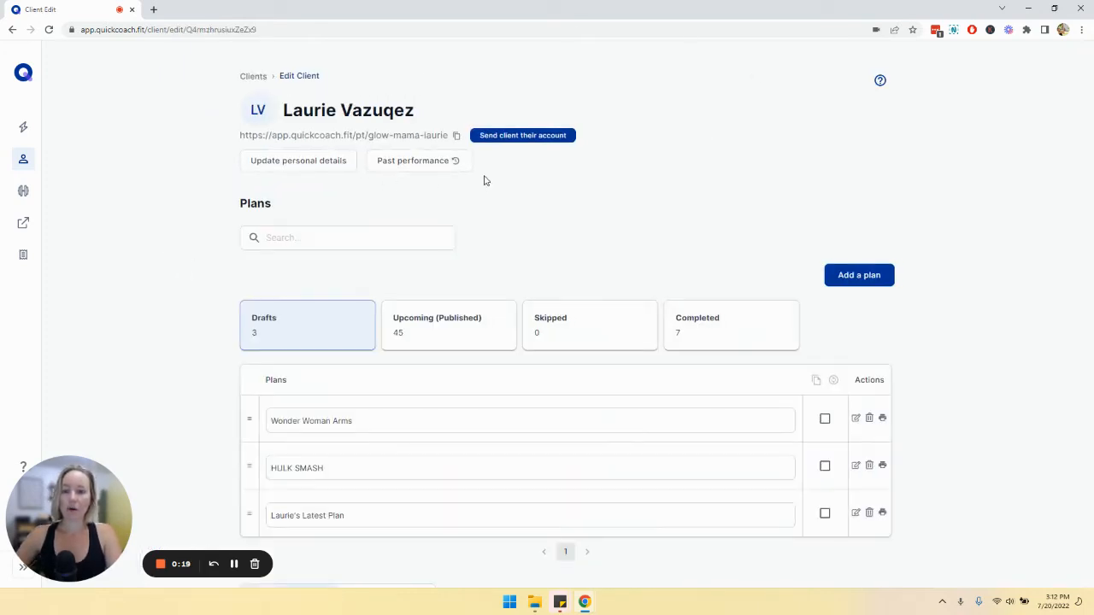
mouse_move(496, 191)
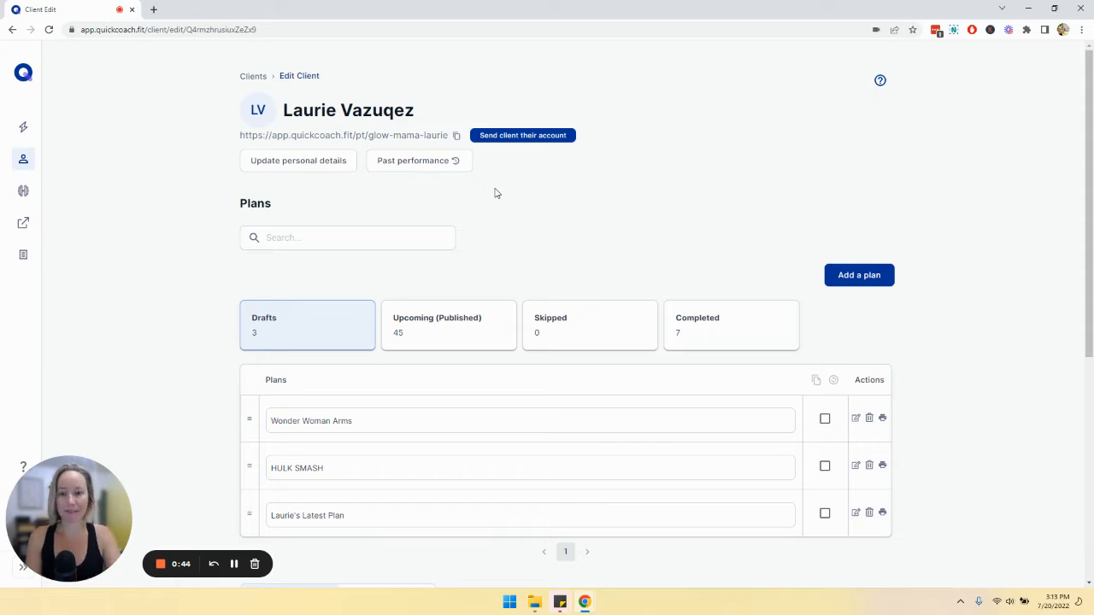
mouse_move(402, 164)
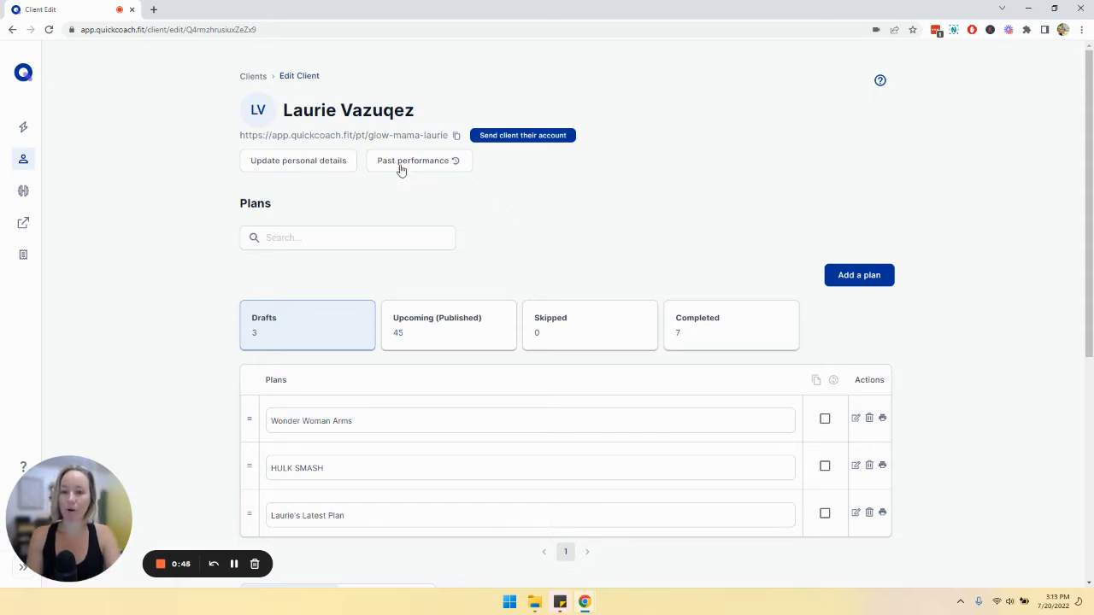
View the client's Past Performance table of tasks, last-performed dates and results.
click(417, 160)
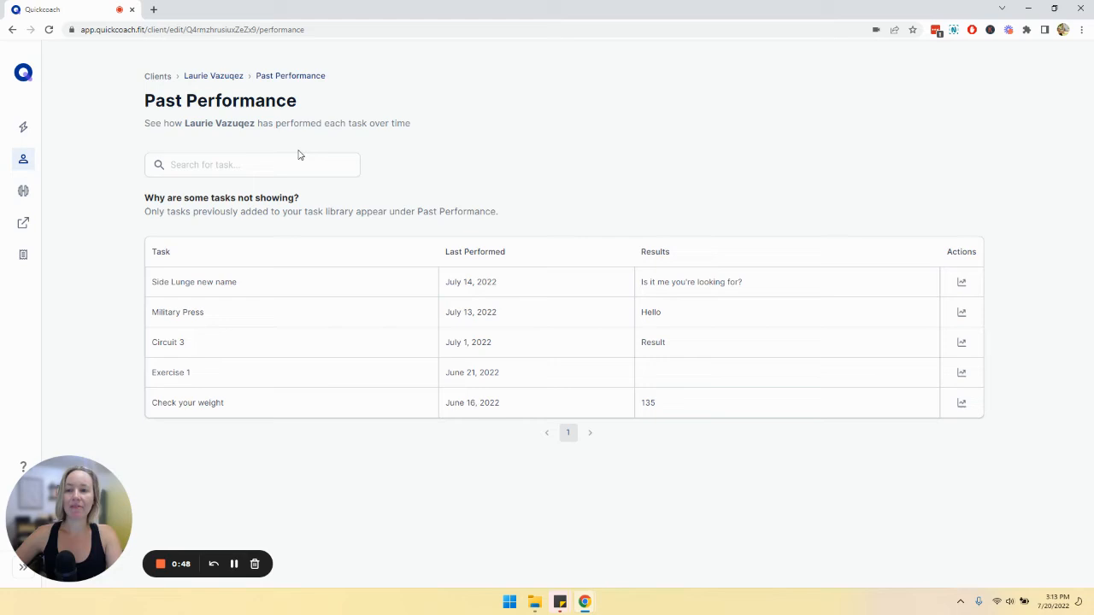
mouse_move(243, 543)
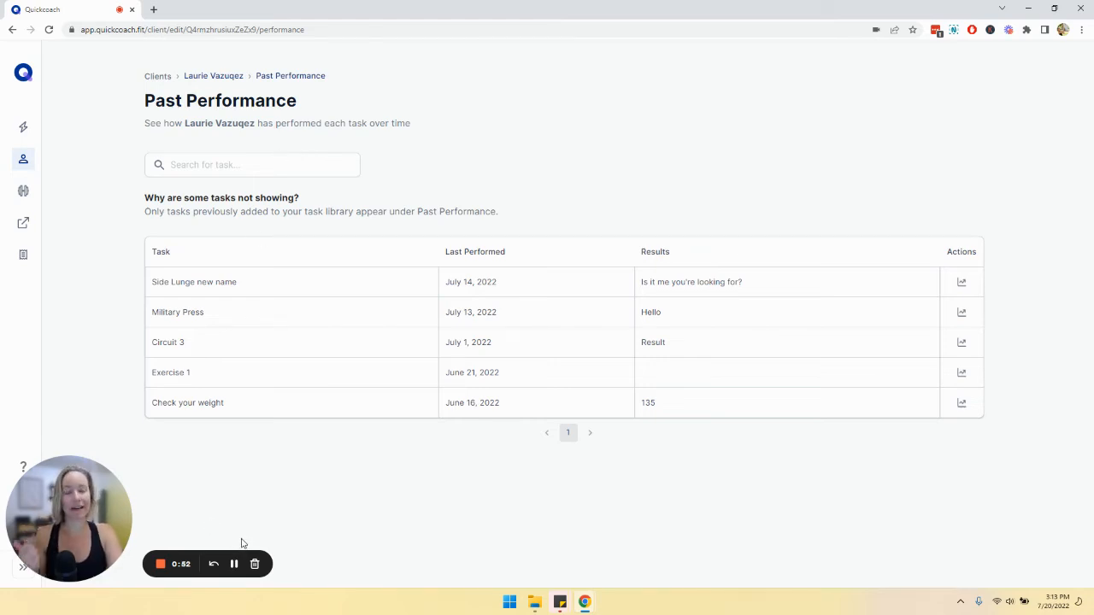
mouse_move(267, 270)
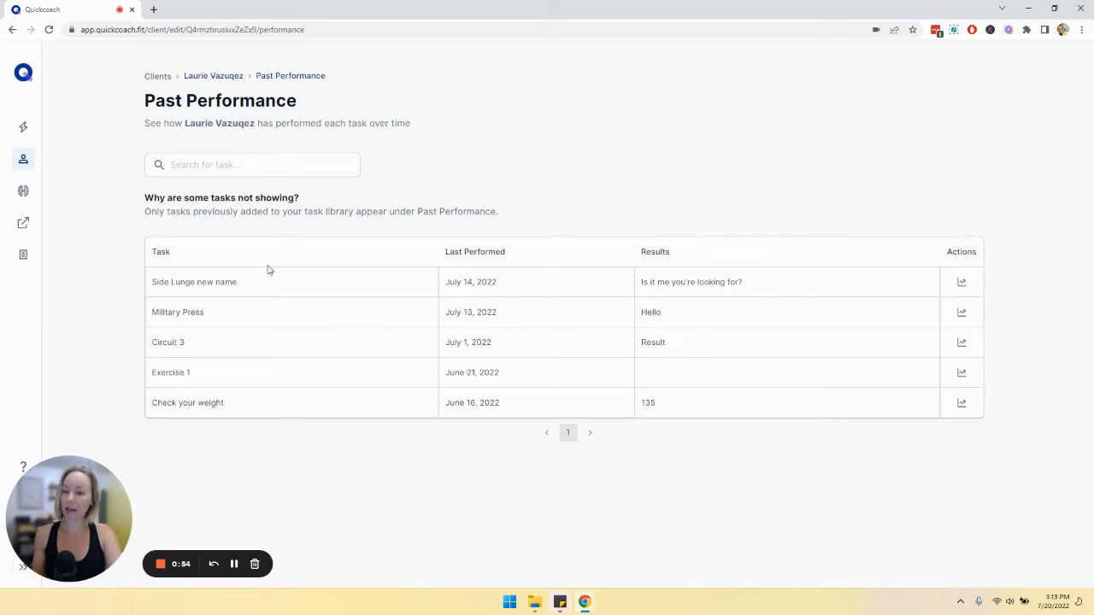
mouse_move(270, 438)
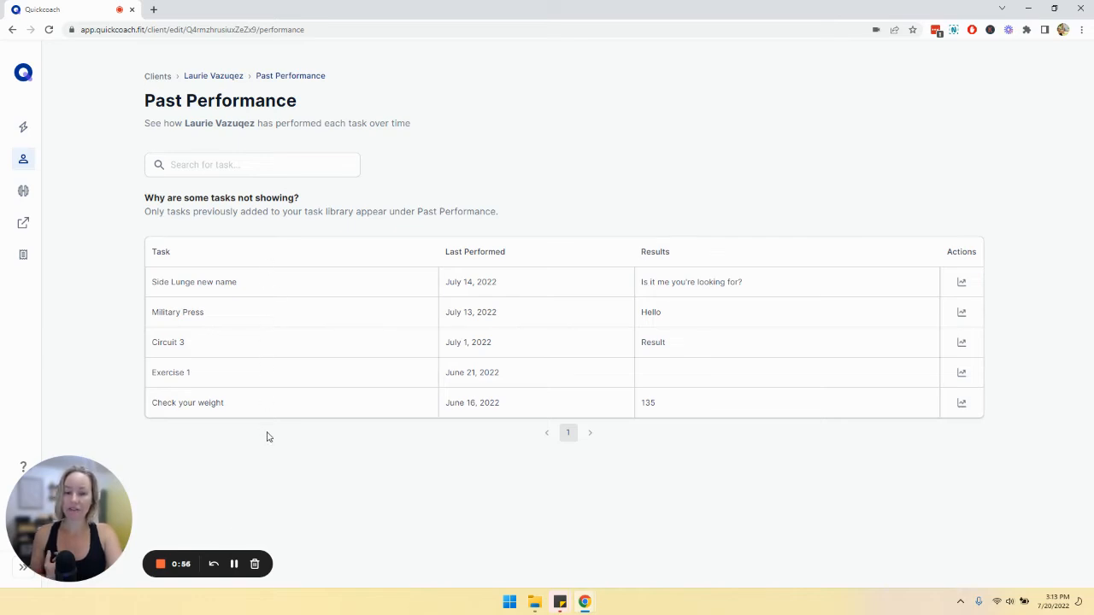
mouse_move(195, 410)
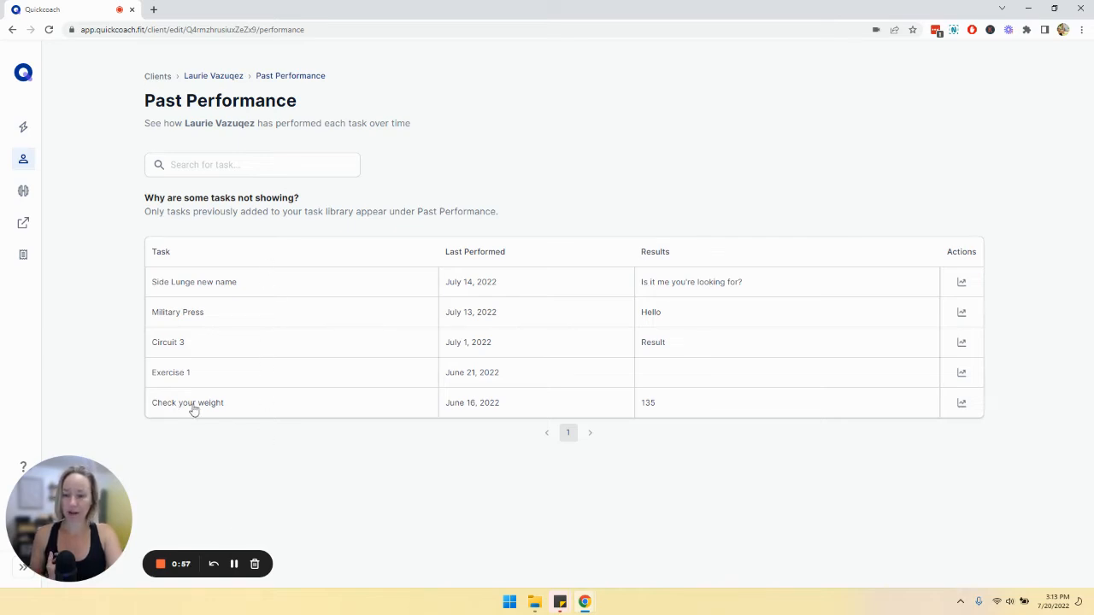
View the Check your weight history showing first and last results of 135.
click(961, 403)
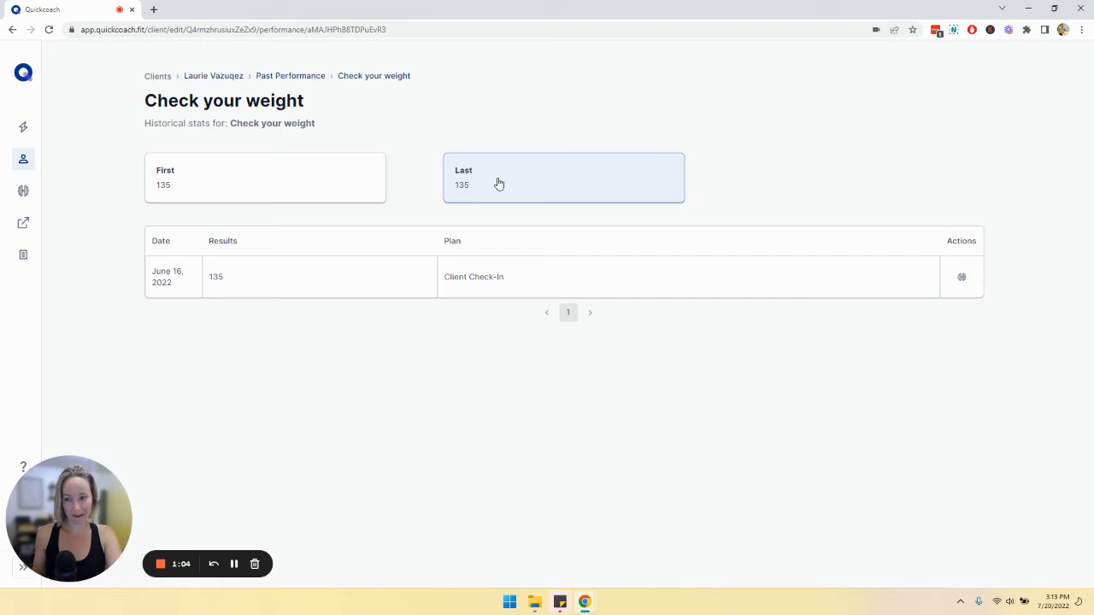
mouse_move(175, 424)
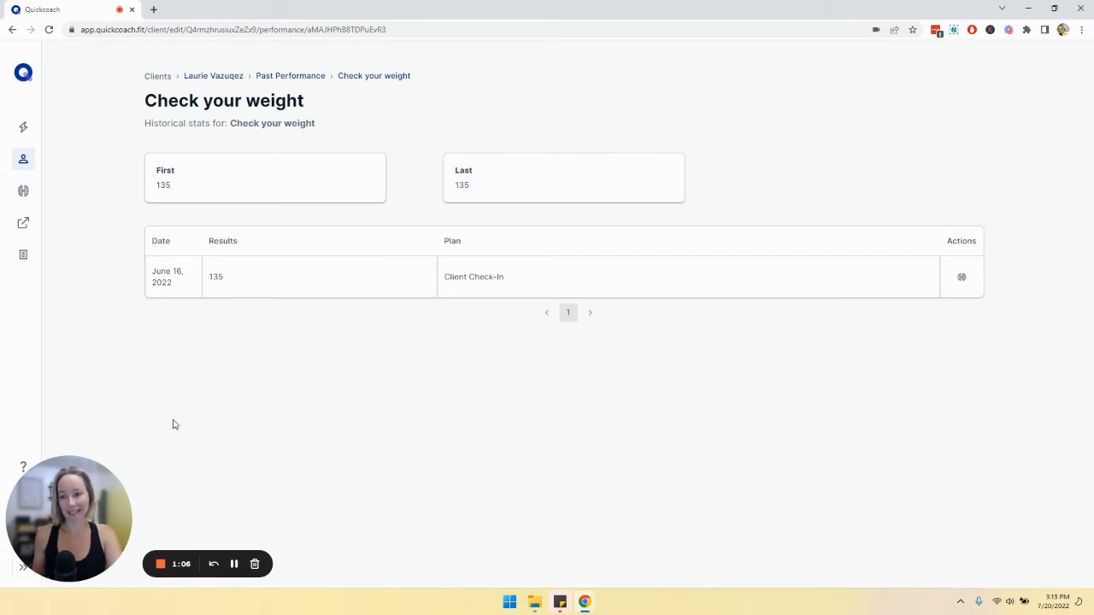
View the Bicep Curl history listing five dated results, with Hello as the last result.
click(291, 75)
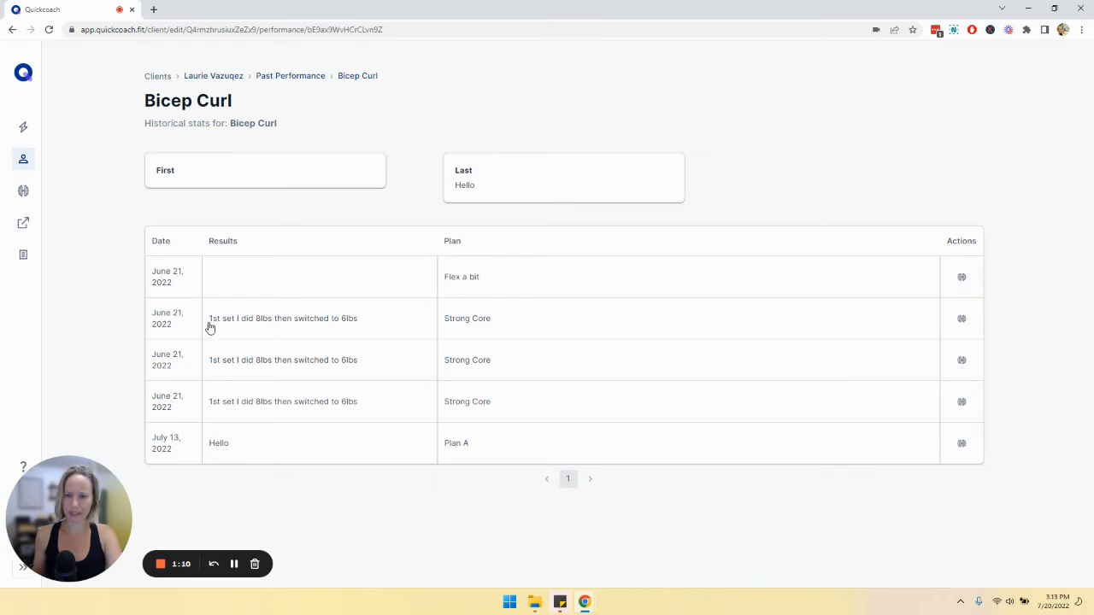
mouse_move(267, 294)
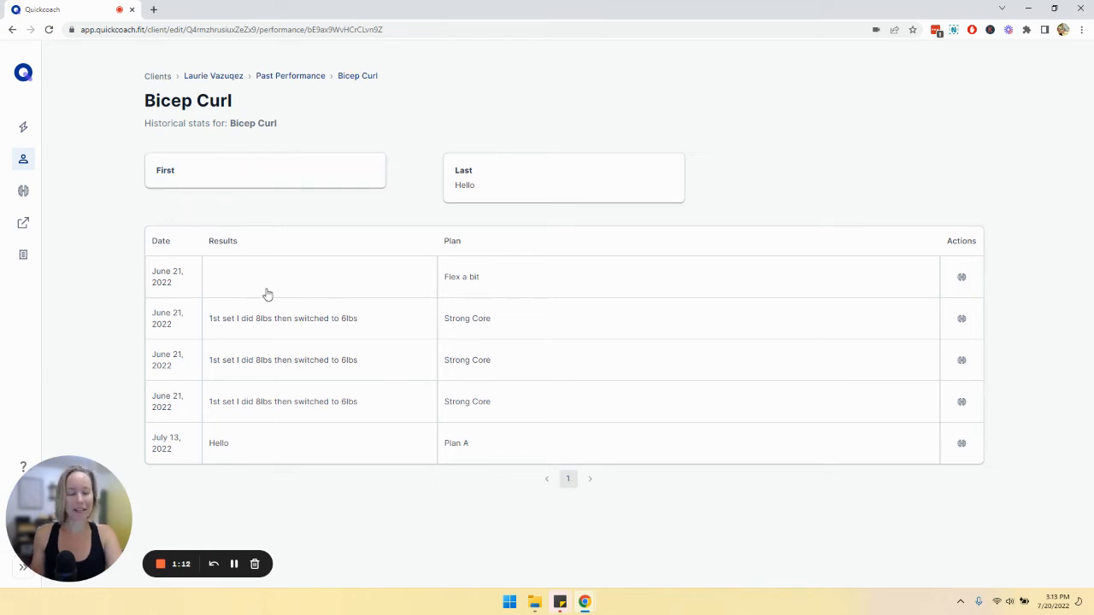
mouse_move(177, 274)
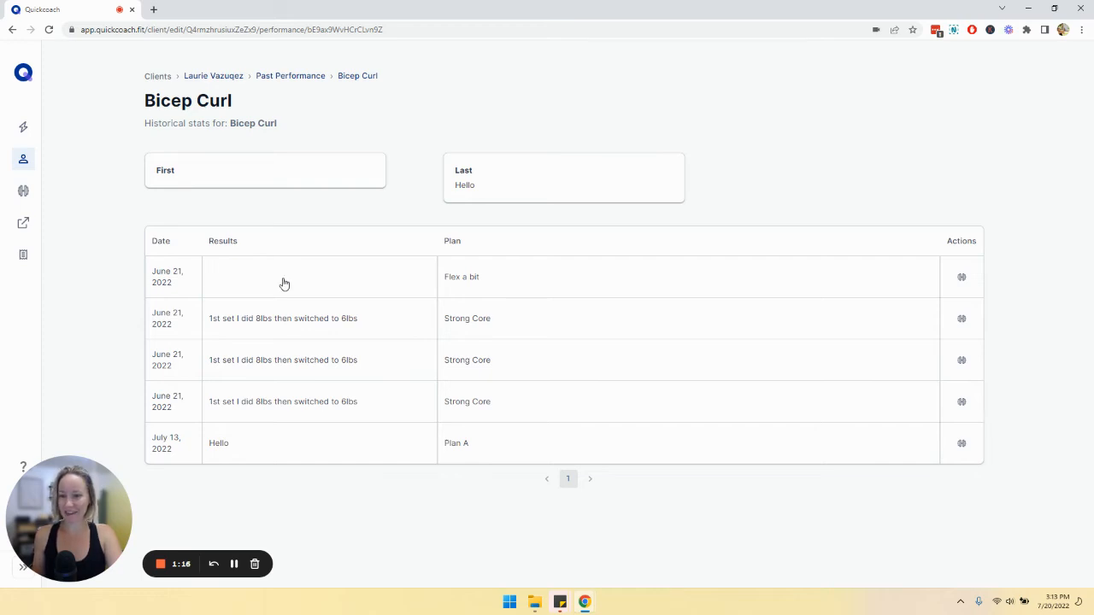
mouse_move(475, 282)
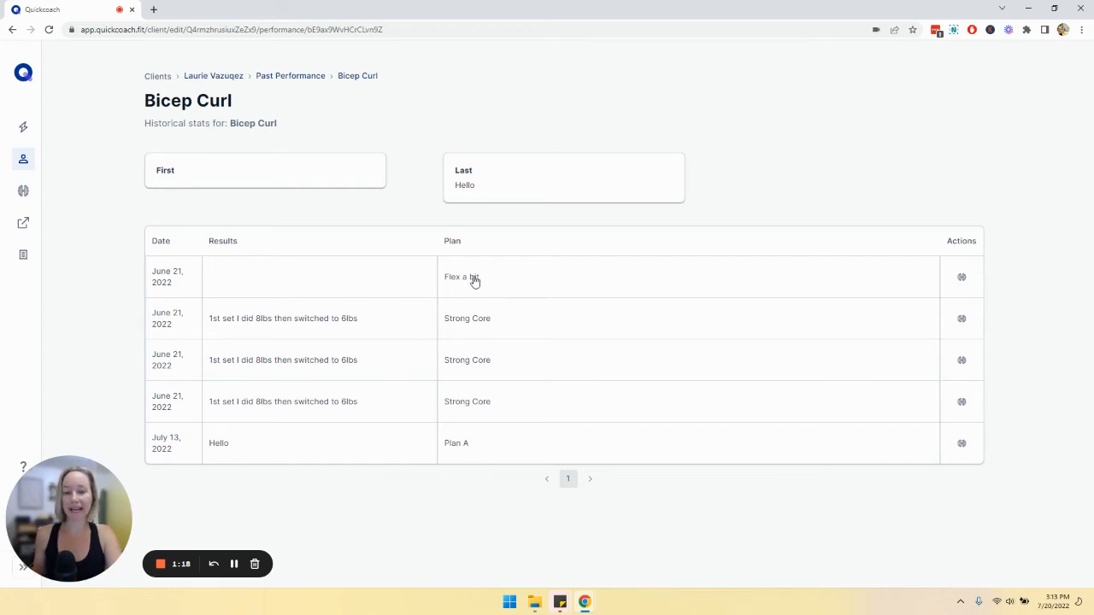
mouse_move(506, 276)
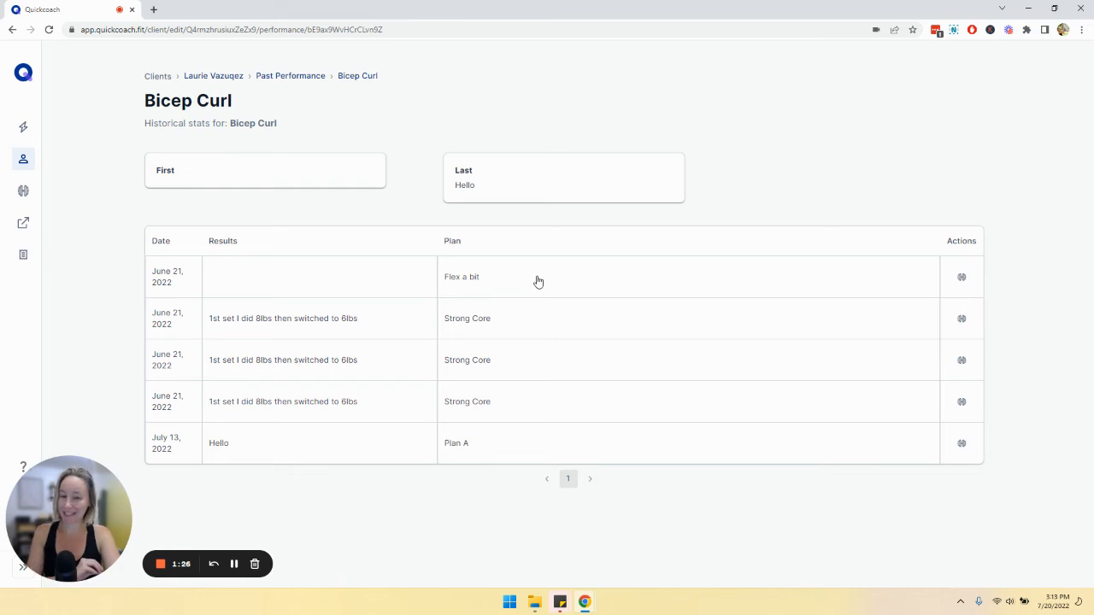
mouse_move(233, 332)
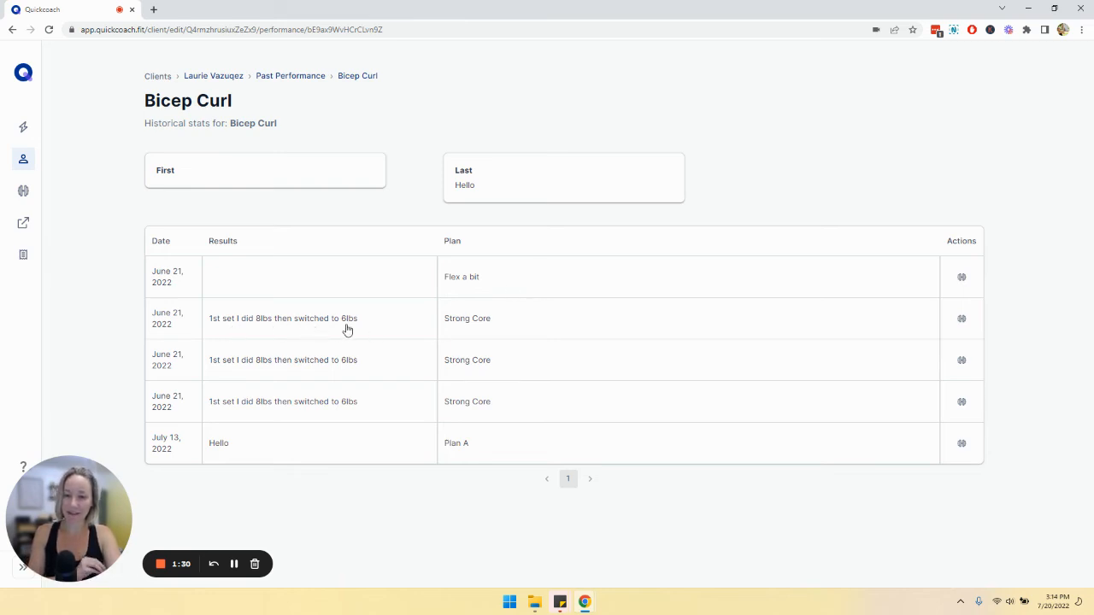
click(961, 318)
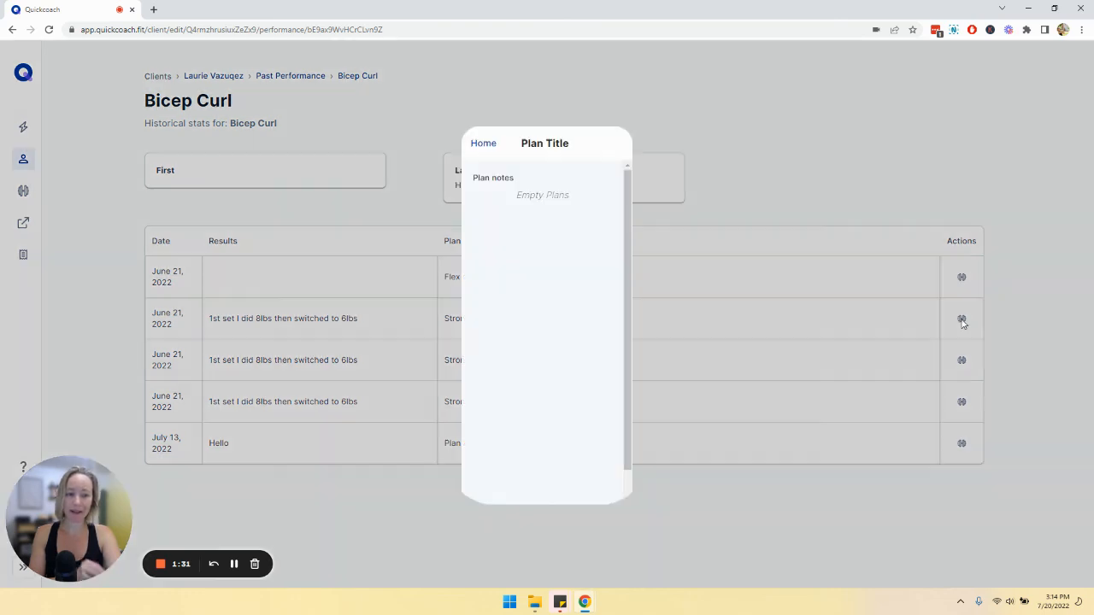
click(961, 318)
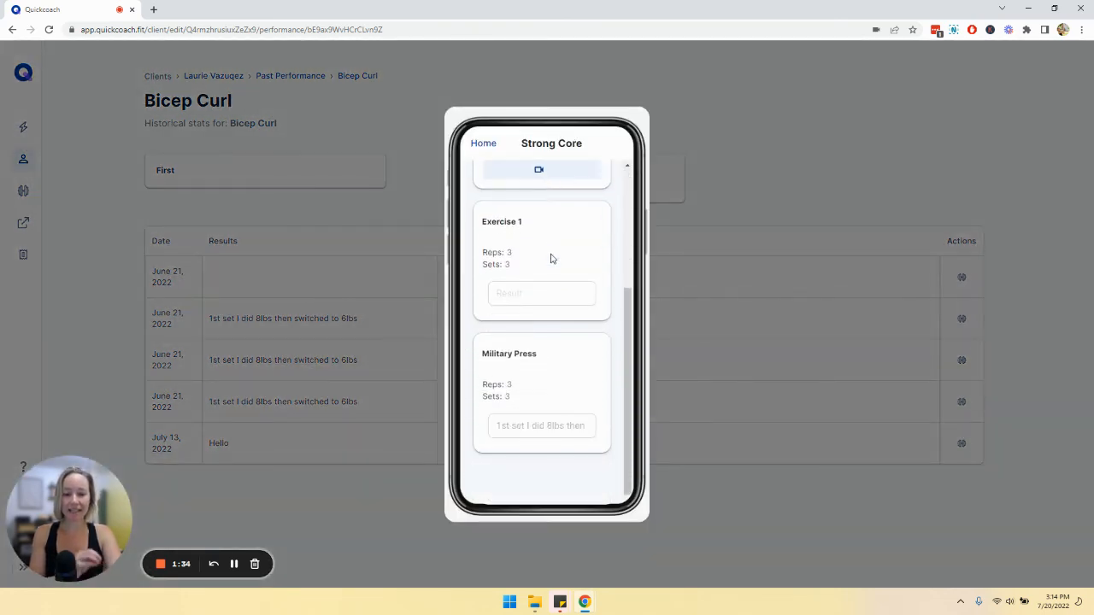
scroll(up, 3)
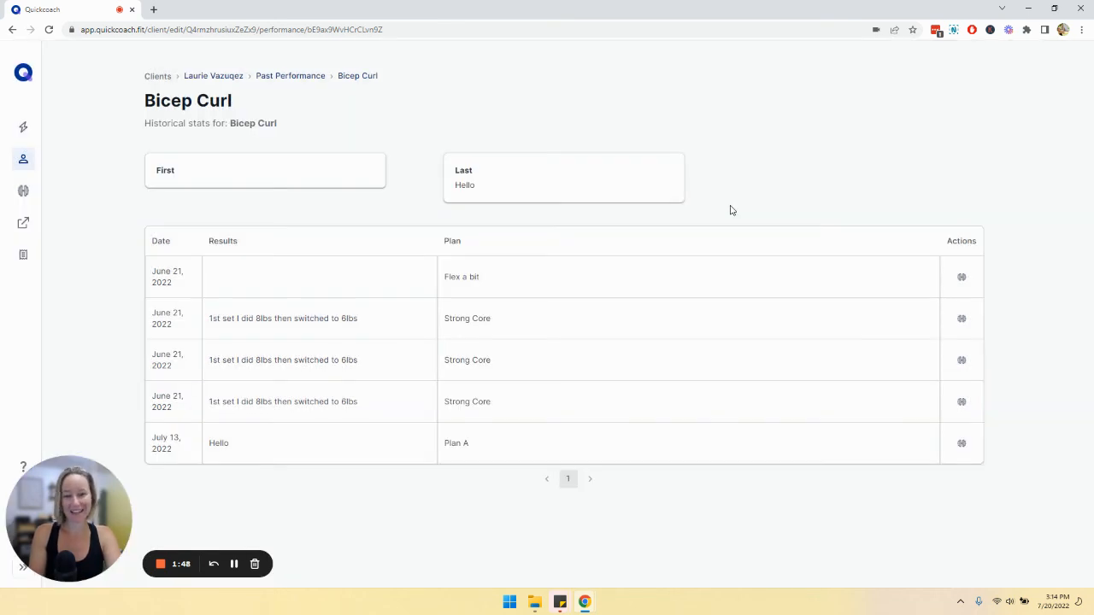
mouse_move(324, 479)
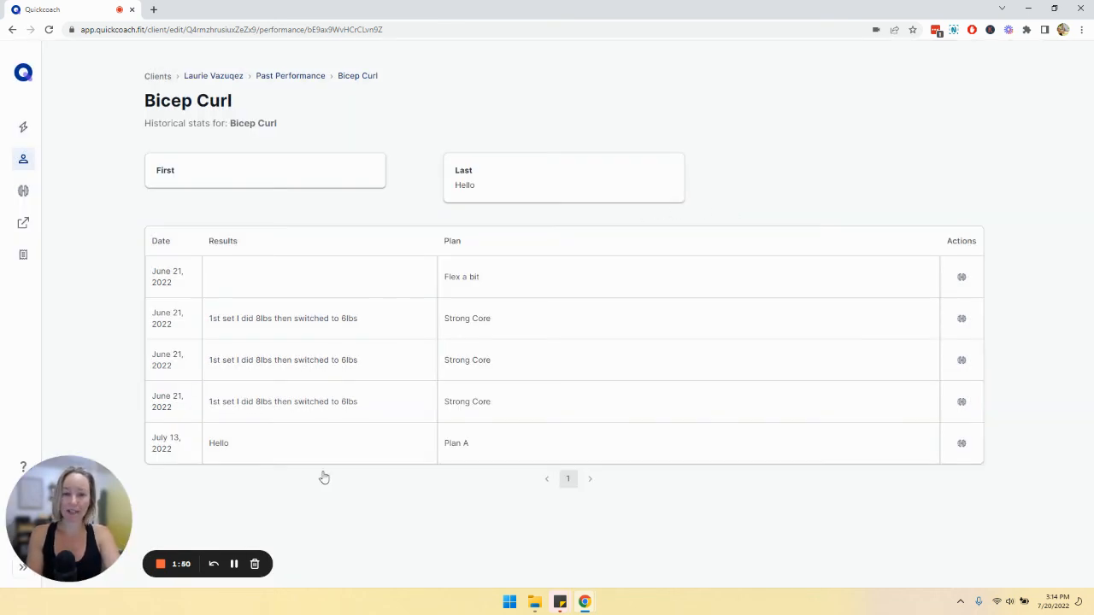